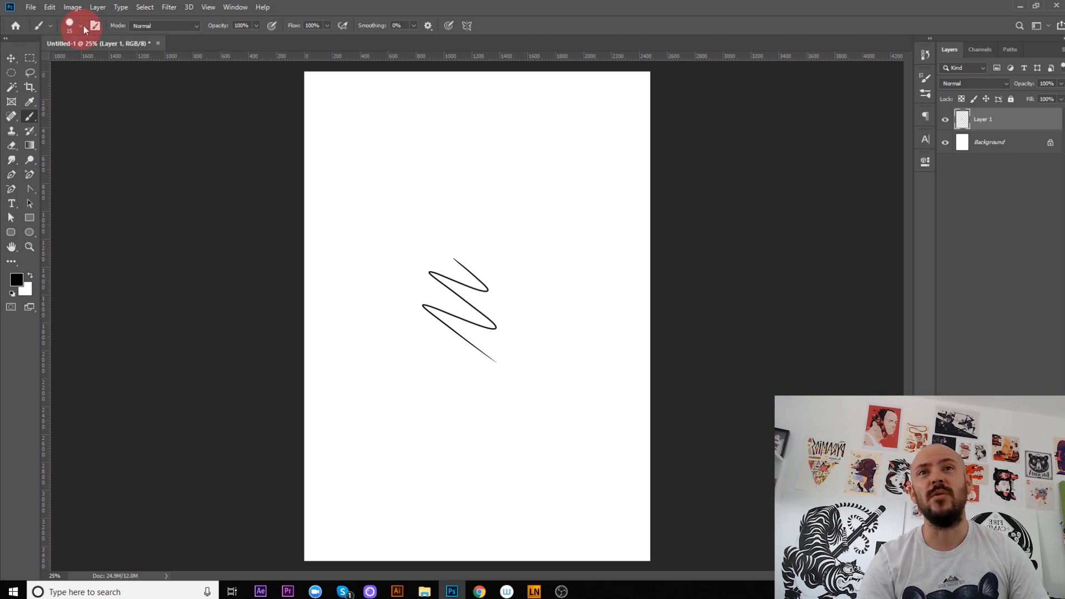
Step: Restore the Legacy Brushes set from the Brush Preset picker's gear menu and confirm
{"action": "left_click", "coordinate": [296, 50]}
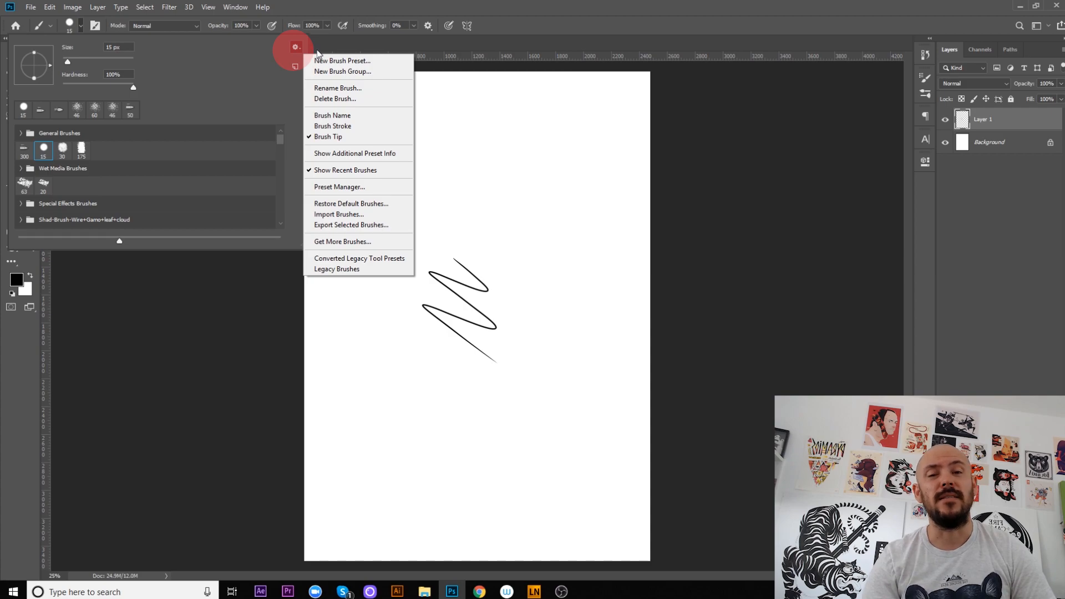
{"action": "mouse_move", "coordinate": [343, 60]}
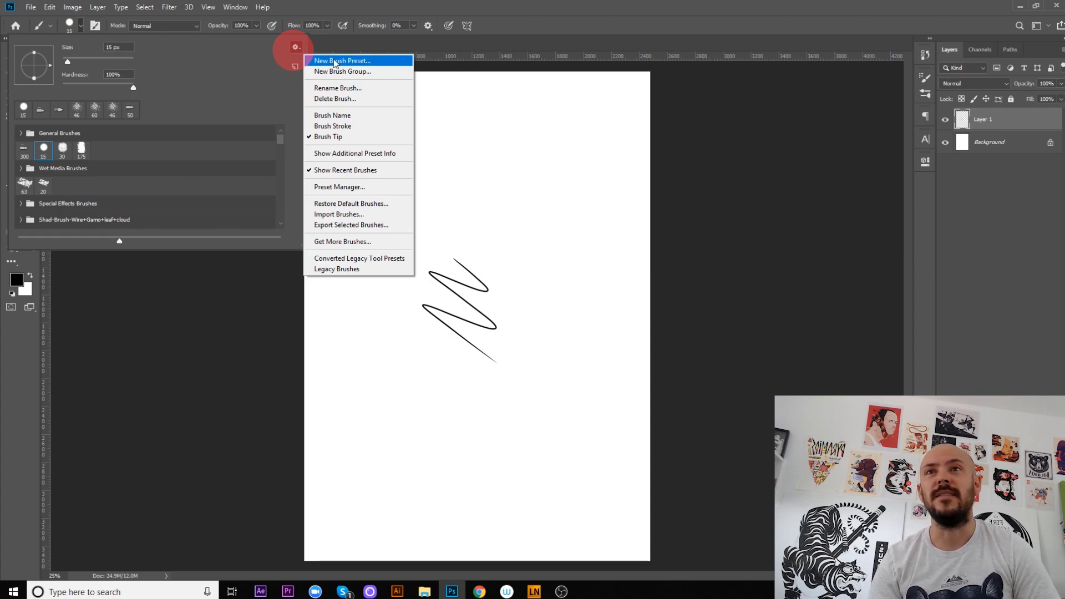
{"action": "mouse_move", "coordinate": [338, 270]}
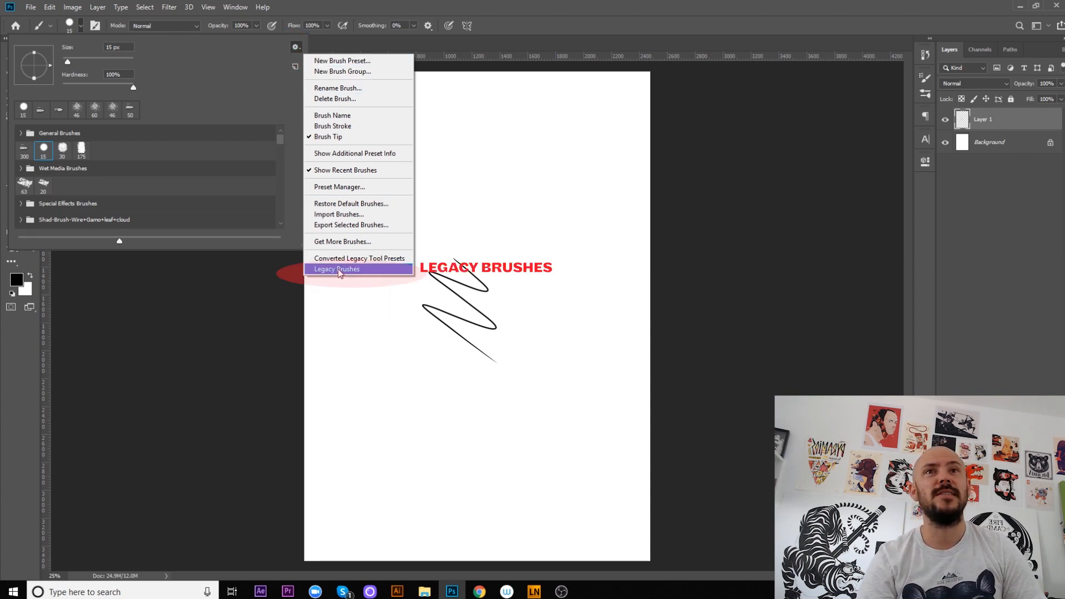
{"action": "left_click", "coordinate": [336, 269]}
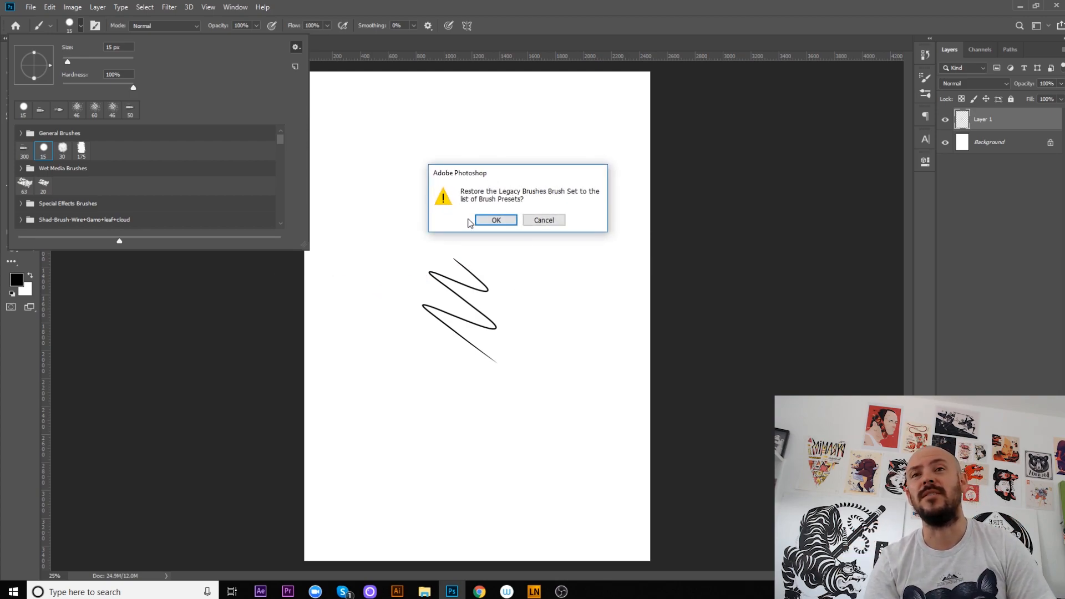
{"action": "left_click", "coordinate": [495, 220]}
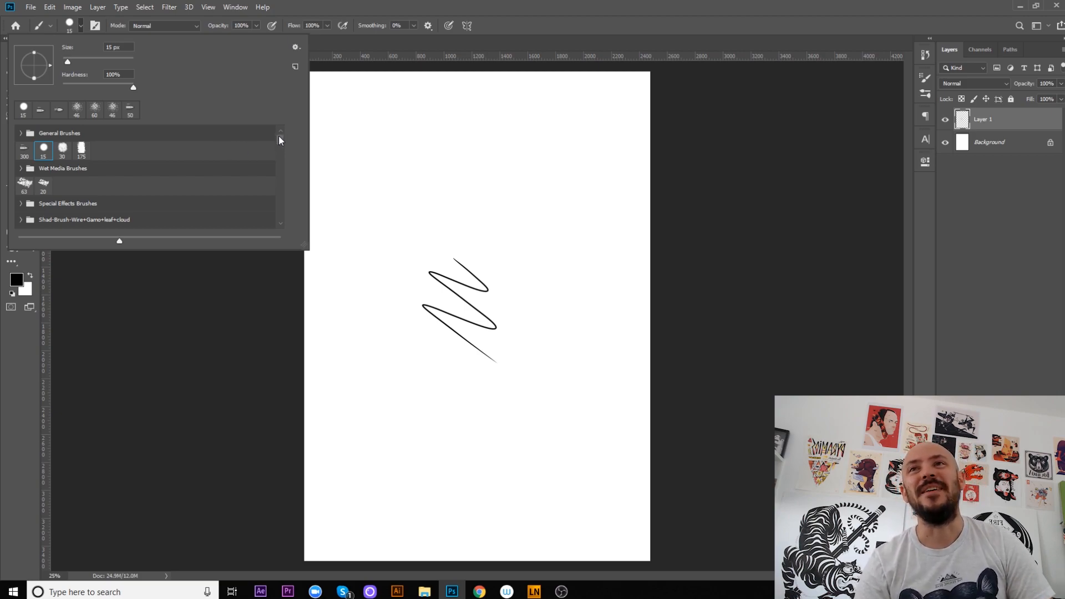
Step: Expand Legacy Brushes > Default Brushes and select a grainy pencil-like brush
{"action": "scroll", "scroll_direction": "down", "scroll_amount": 3}
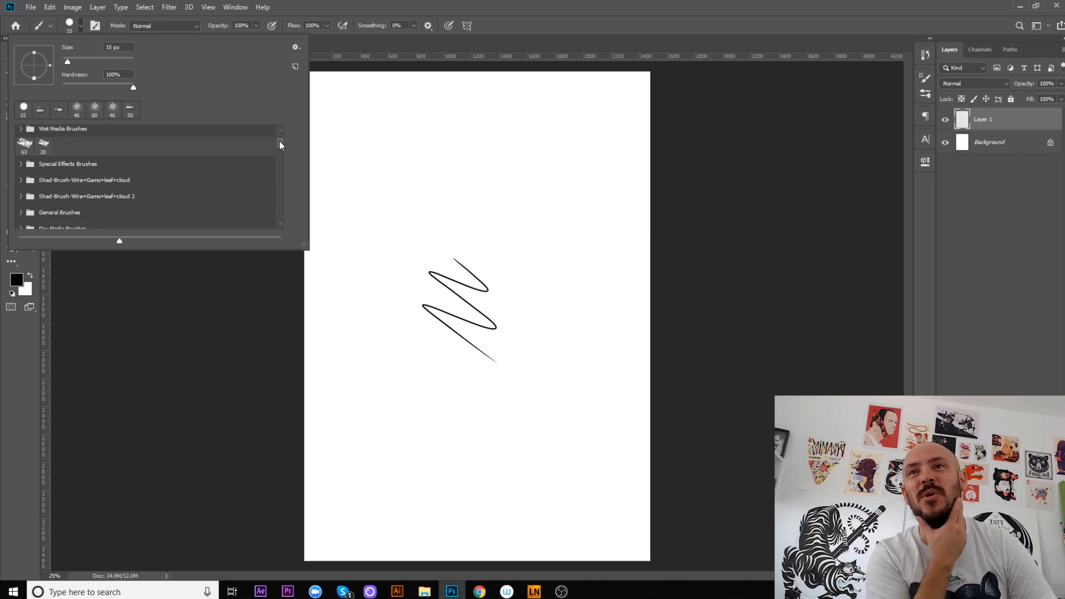
{"action": "left_click", "coordinate": [57, 157]}
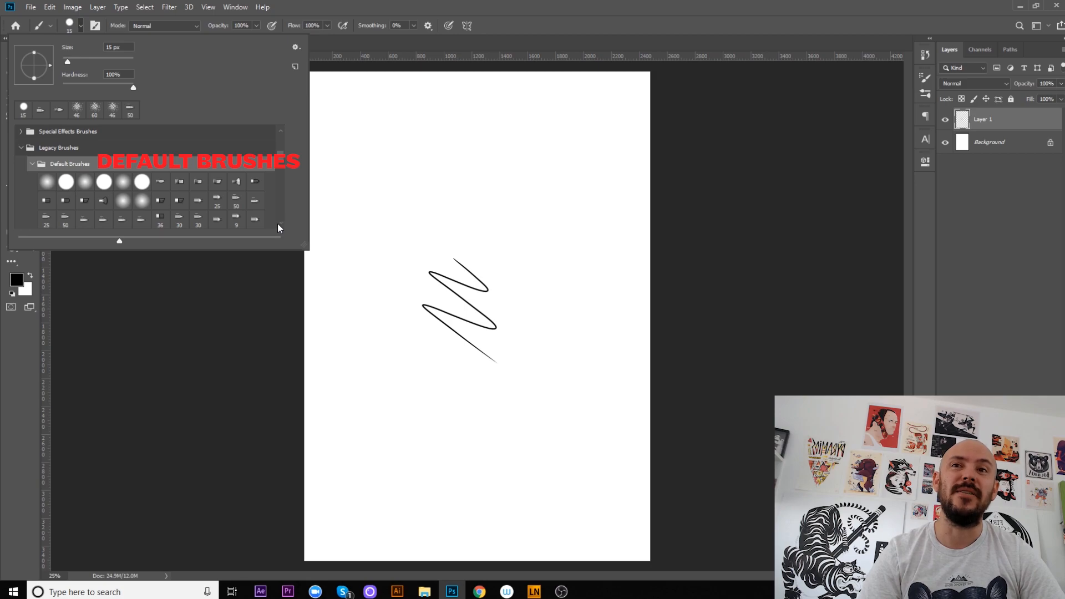
{"action": "scroll", "scroll_direction": "down", "scroll_amount": 3}
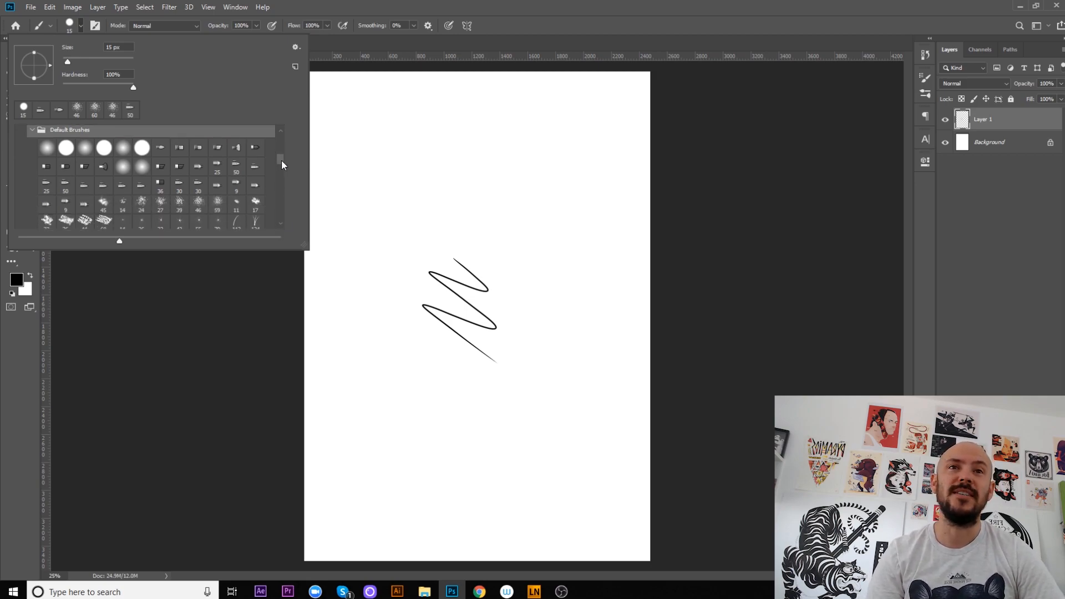
{"action": "left_click", "coordinate": [84, 184]}
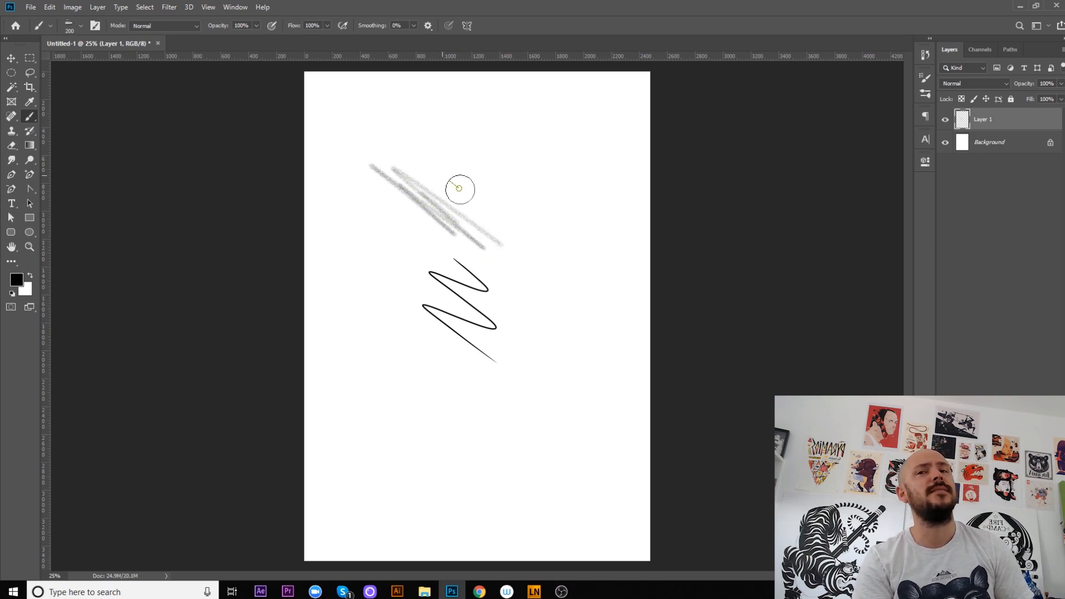
Step: Drag a grainy diagonal stroke across the canvas above the black zigzag
{"action": "left_click_drag", "start_coordinate": [462, 189], "coordinate": [415, 177]}
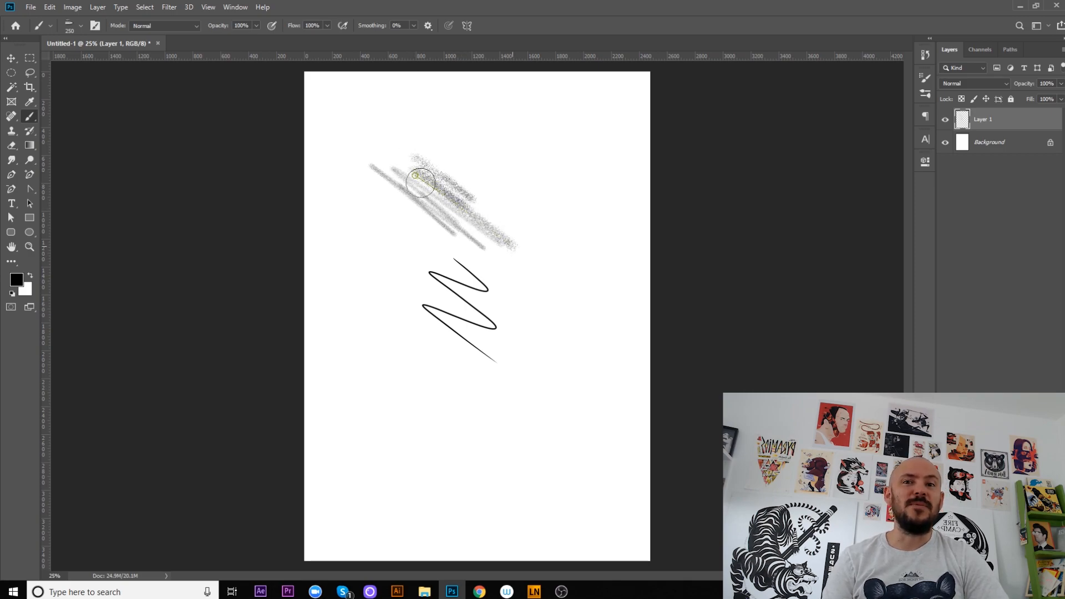